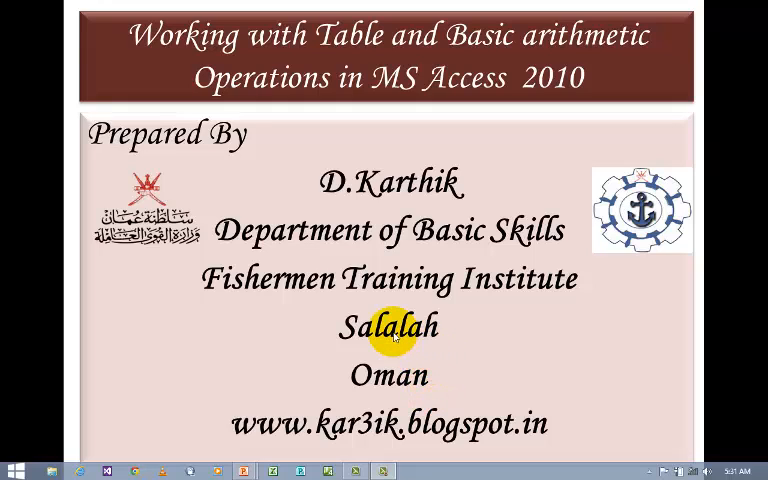
pyautogui.moveTo(320, 200)
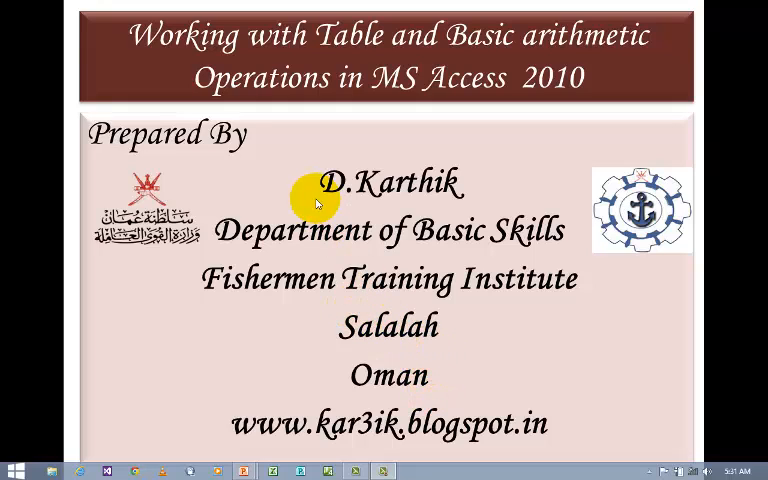
pyautogui.moveTo(284, 56)
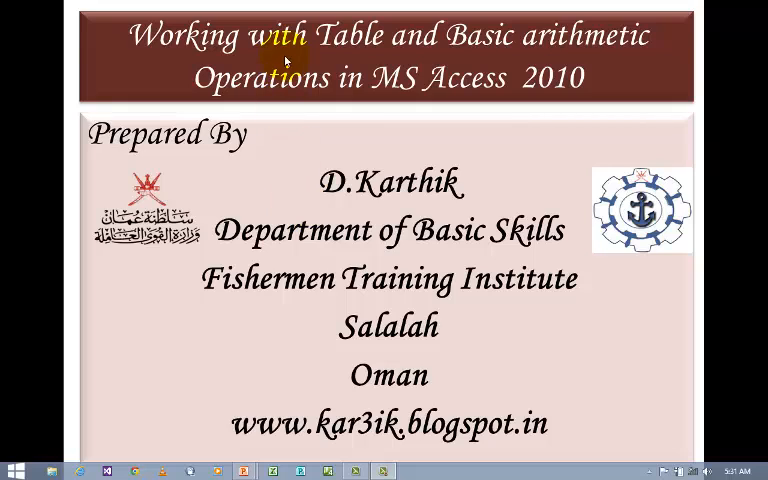
pyautogui.moveTo(444, 90)
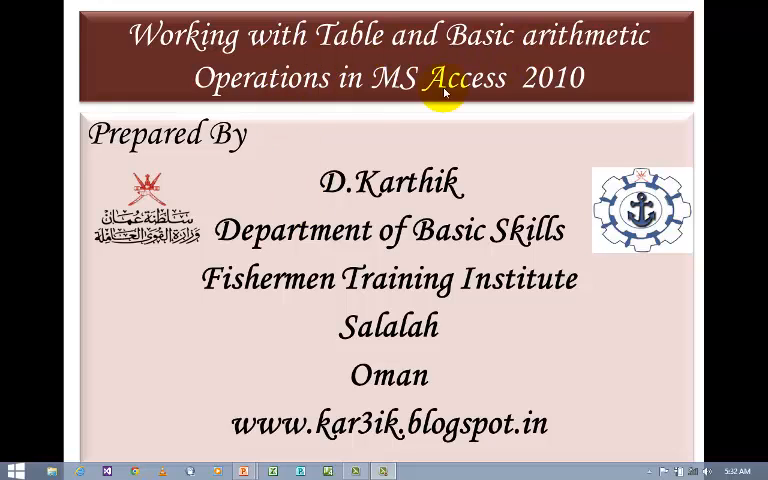
pyautogui.moveTo(400, 90)
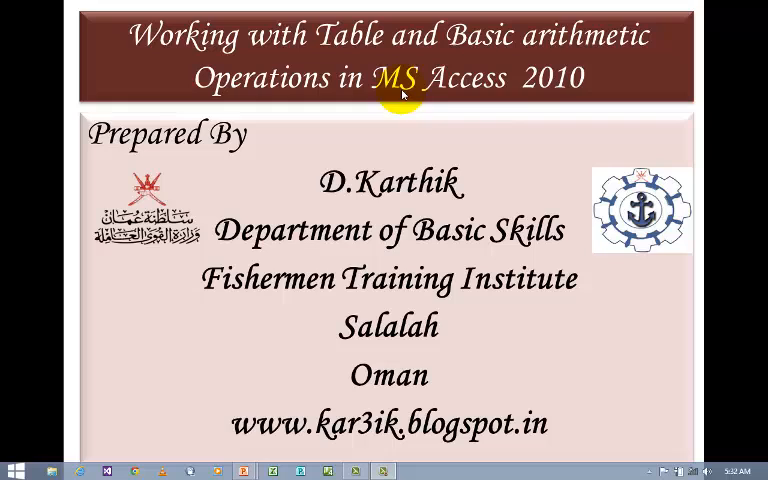
pyautogui.moveTo(378, 140)
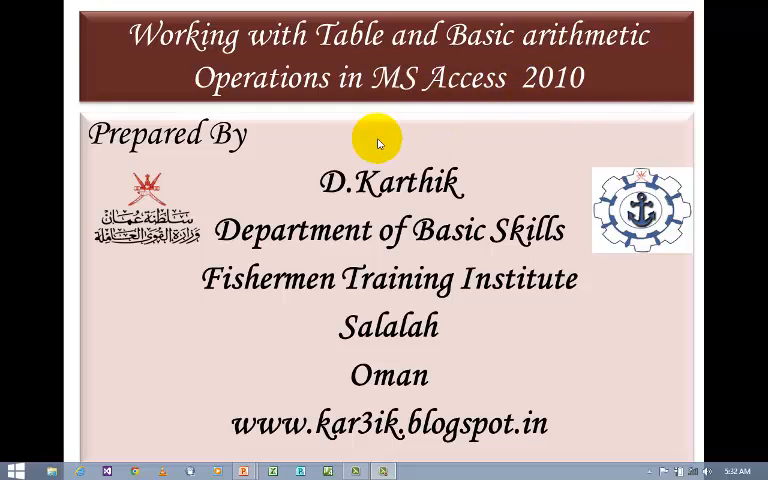
pyautogui.moveTo(336, 148)
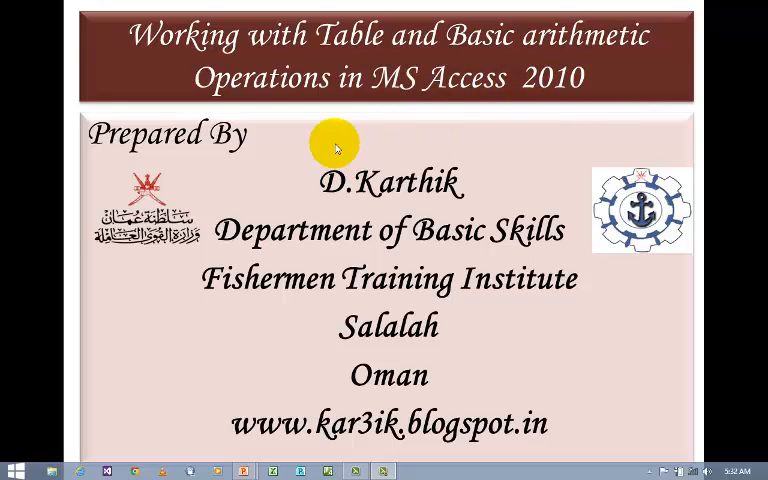
pyautogui.moveTo(424, 58)
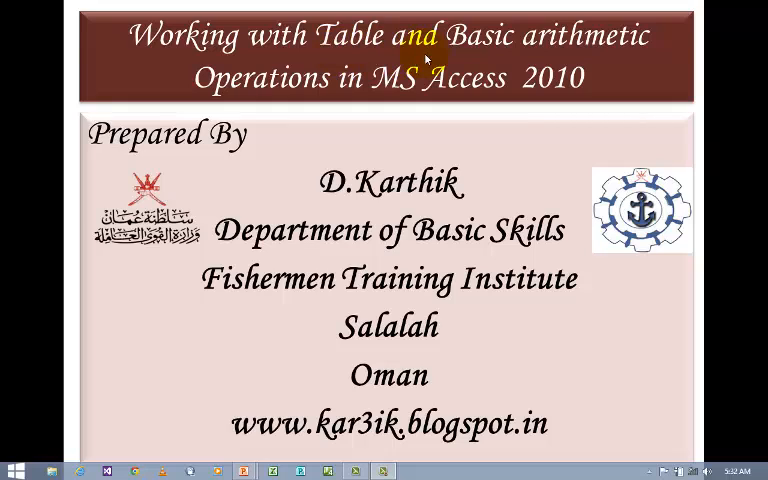
pyautogui.moveTo(328, 96)
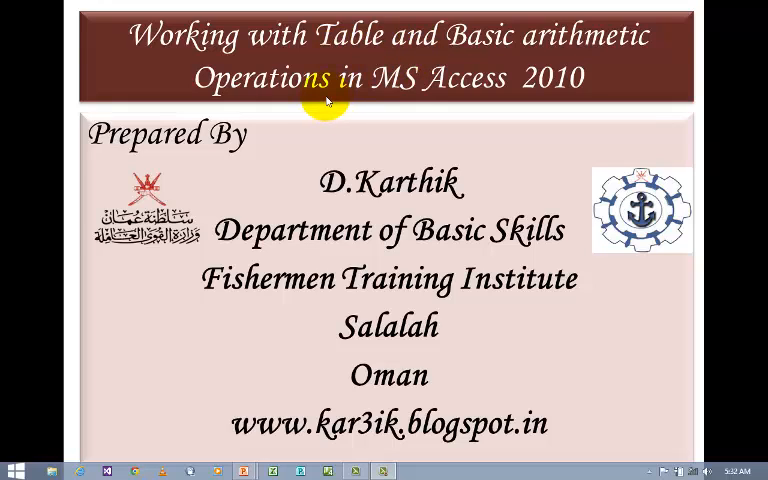
pyautogui.moveTo(504, 148)
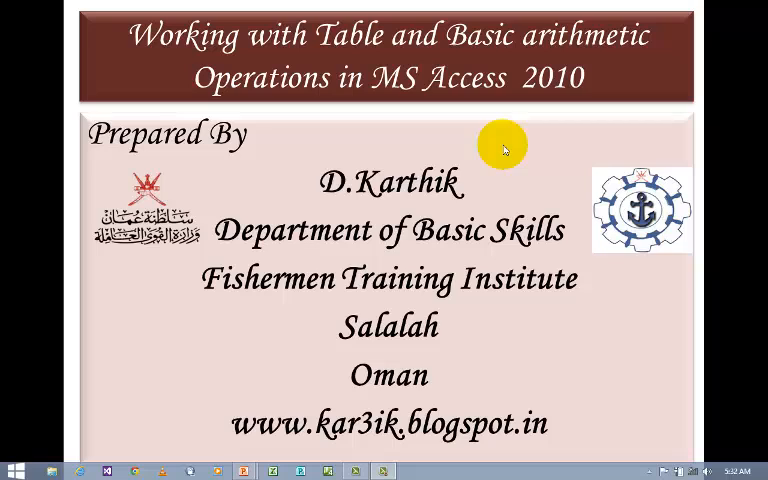
pyautogui.moveTo(508, 184)
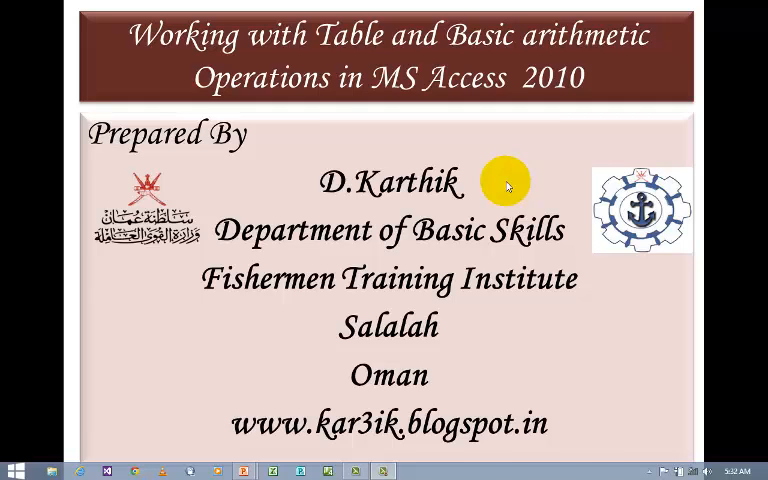
# Bring up All Programs in the Start menu with the Microsoft Office folder expanded.
pyautogui.click(10, 470)
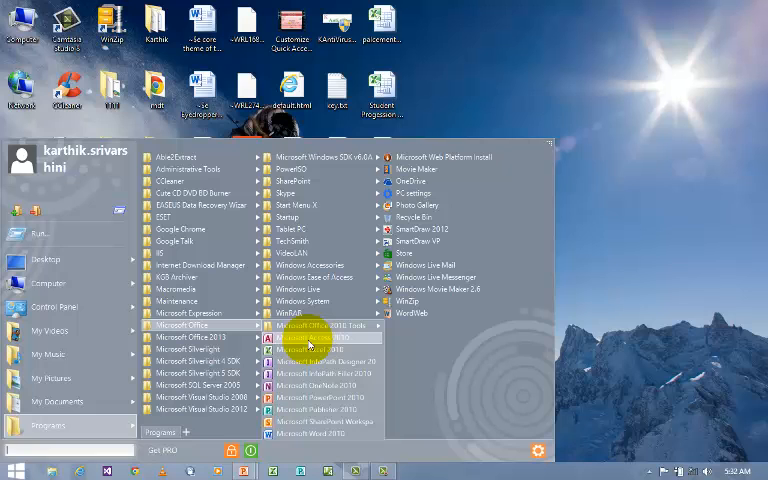
# Launch Microsoft Access 2010 to its New Blank database screen.
pyautogui.click(312, 338)
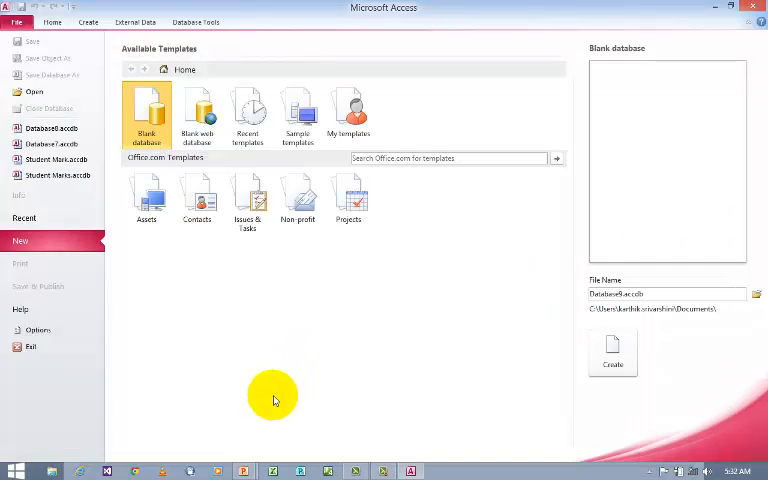
pyautogui.moveTo(538, 436)
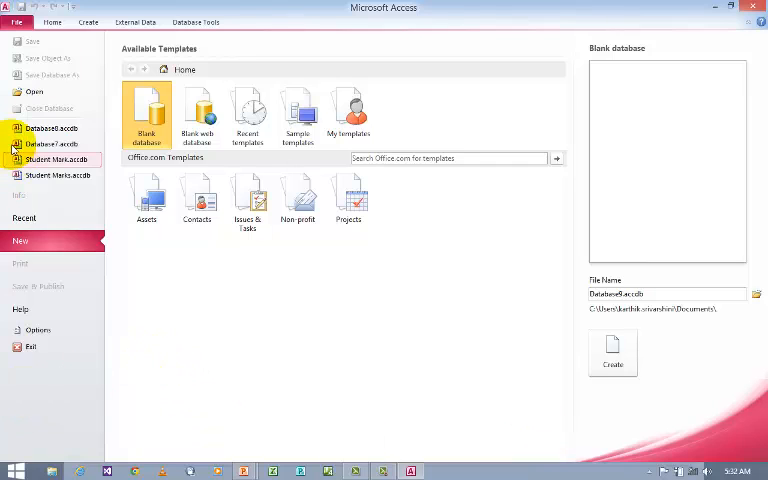
pyautogui.moveTo(364, 316)
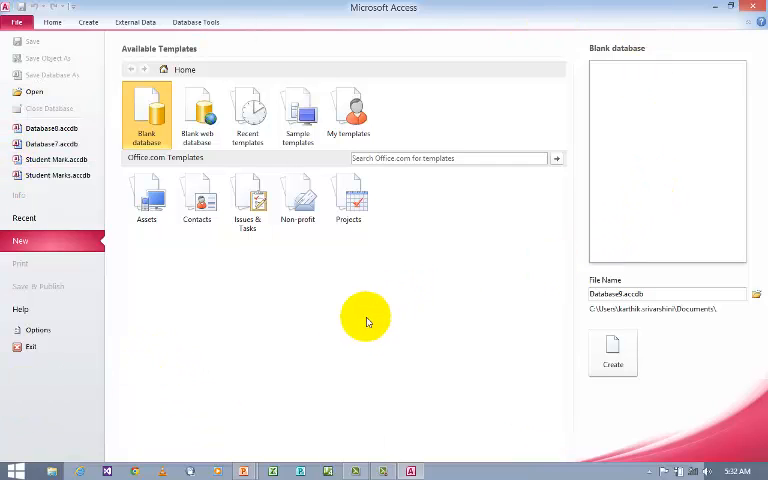
pyautogui.moveTo(228, 368)
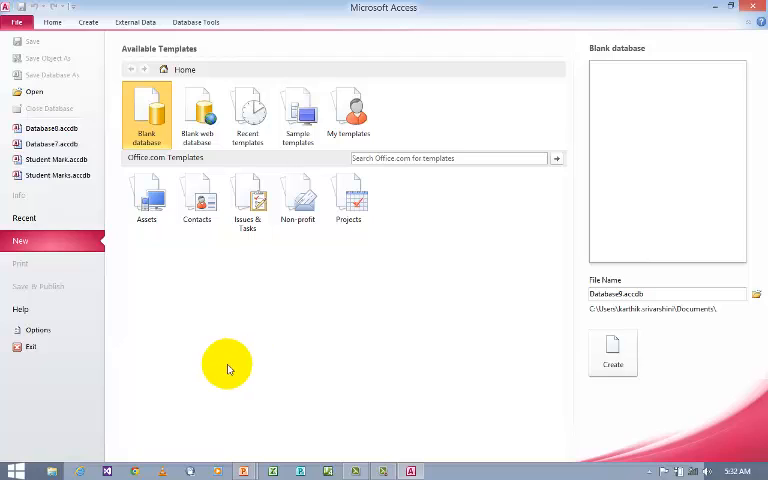
pyautogui.moveTo(104, 284)
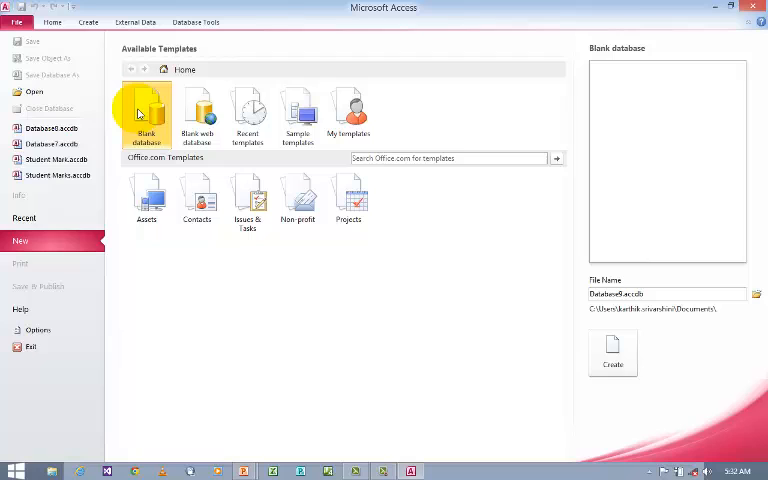
pyautogui.moveTo(488, 382)
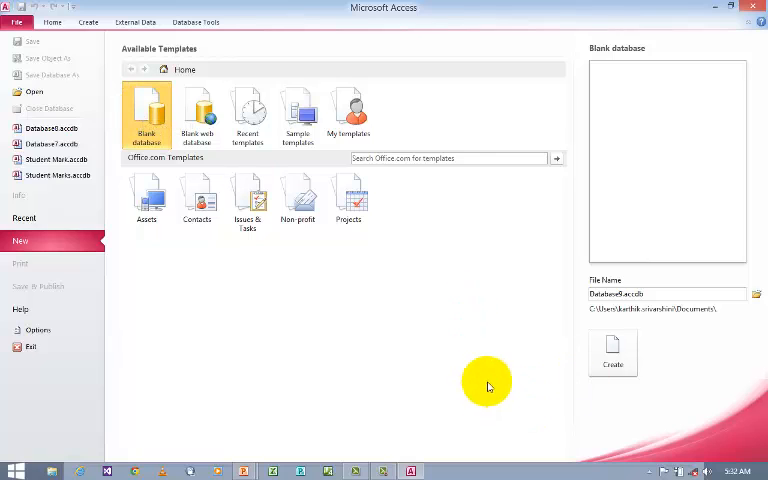
pyautogui.moveTo(608, 332)
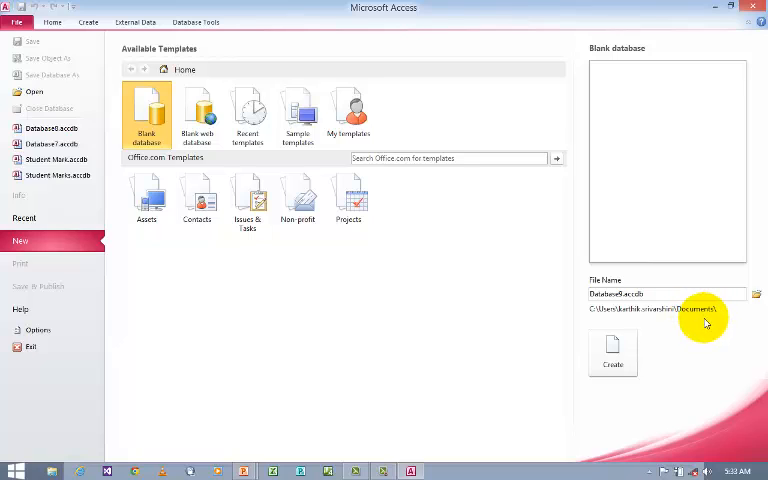
pyautogui.moveTo(684, 338)
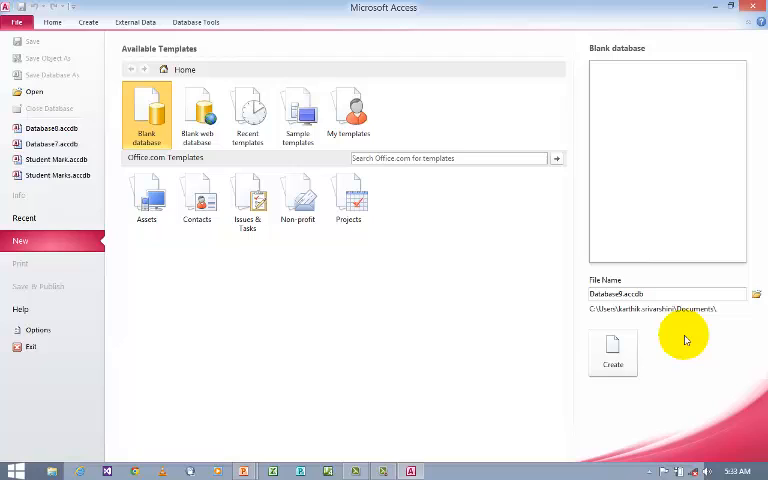
pyautogui.moveTo(760, 328)
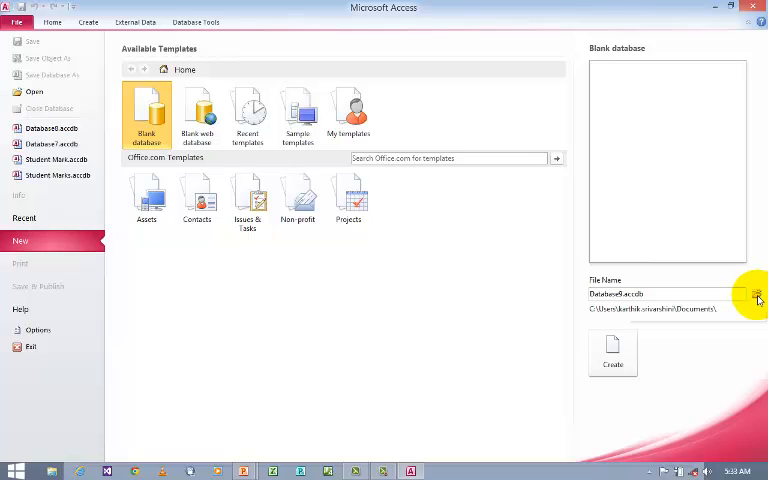
# Create a folder named Access Example on the Desktop as the save location and go into it.
pyautogui.click(756, 298)
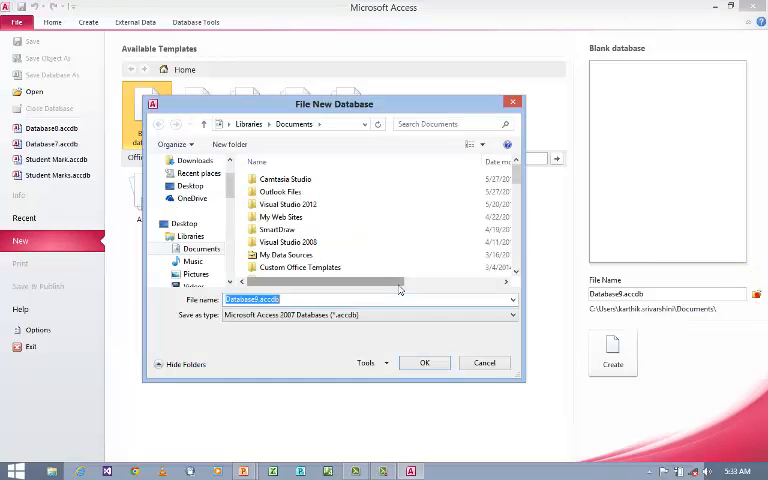
pyautogui.moveTo(298, 156)
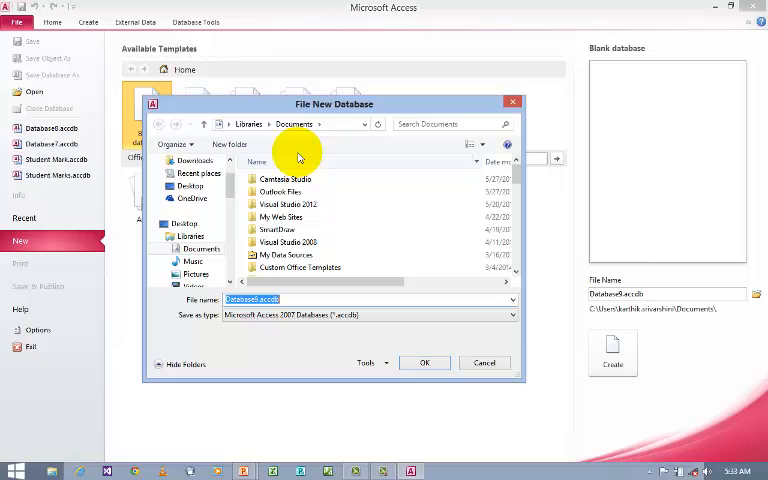
pyautogui.moveTo(390, 112)
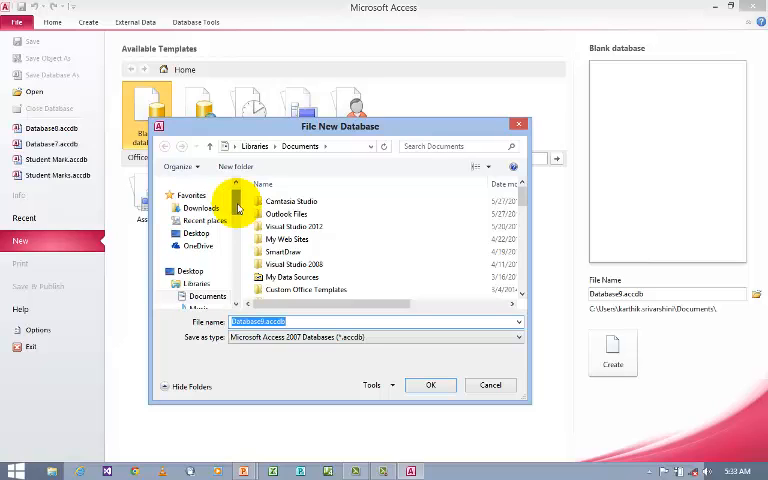
pyautogui.click(196, 234)
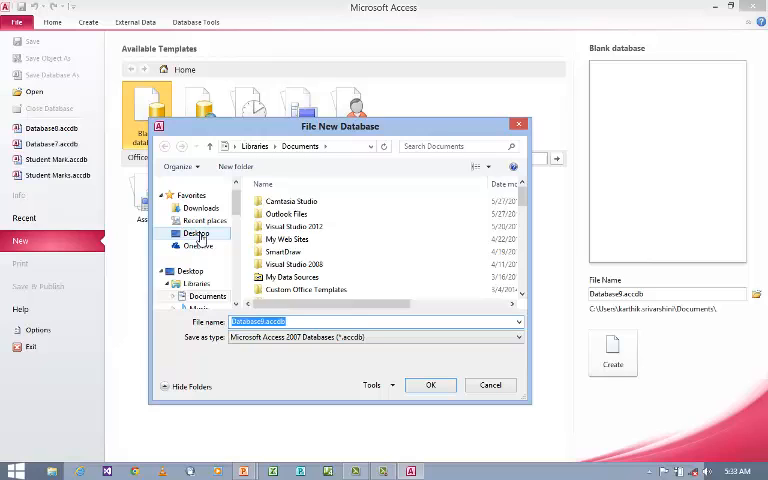
pyautogui.click(196, 232)
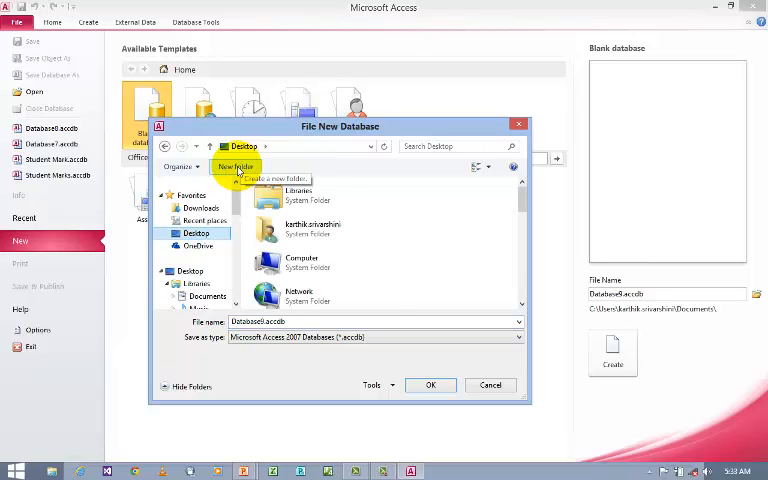
pyautogui.click(236, 166)
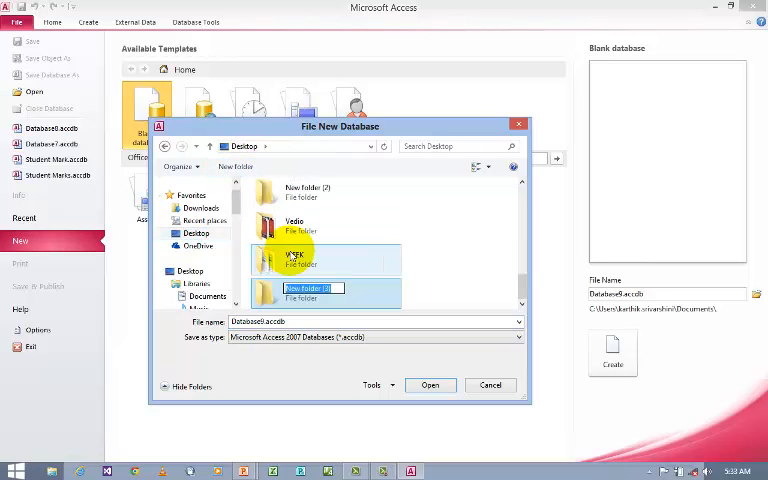
pyautogui.write('Ad')
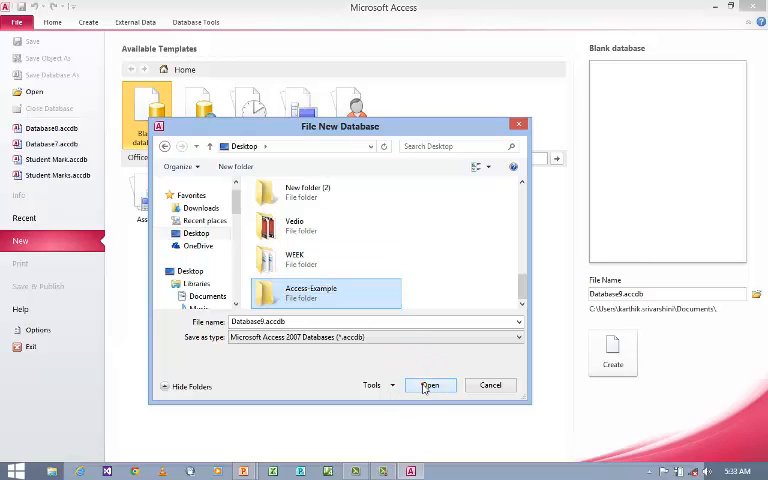
pyautogui.doubleClick(312, 292)
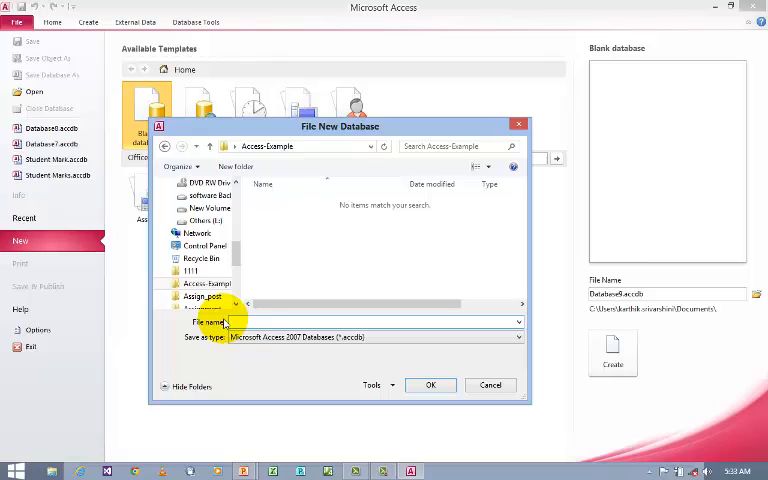
# Name the database file Math inside the Access Example folder and confirm.
pyautogui.write('MA')
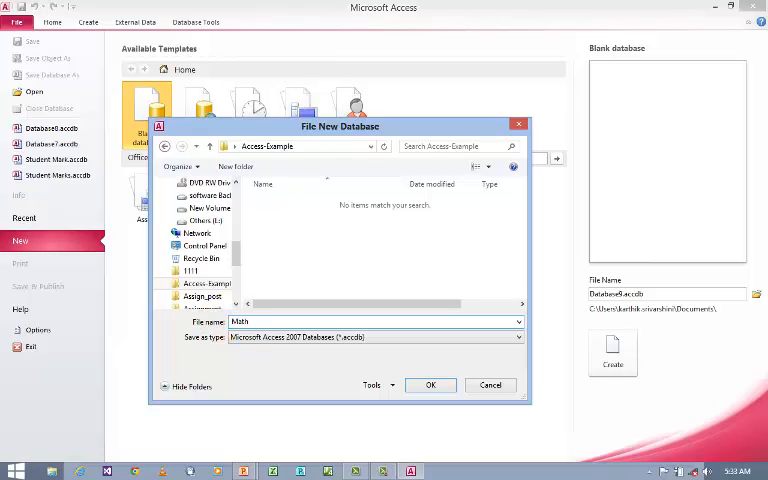
pyautogui.click(432, 384)
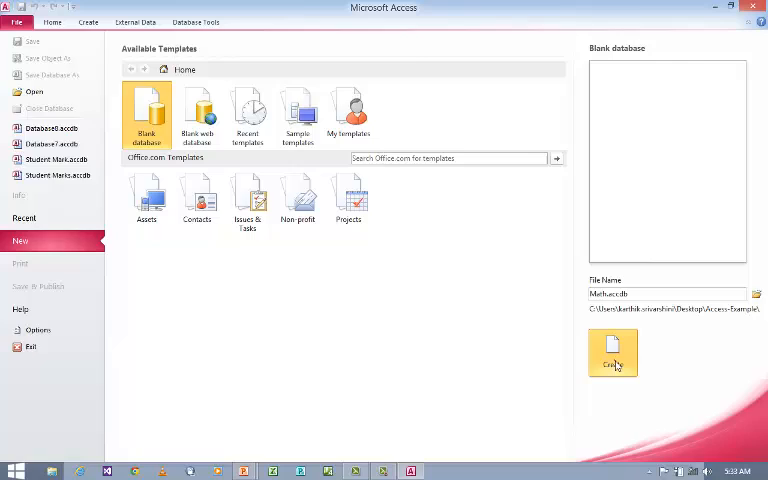
# Create the blank Math database and select its empty Table1.
pyautogui.click(612, 352)
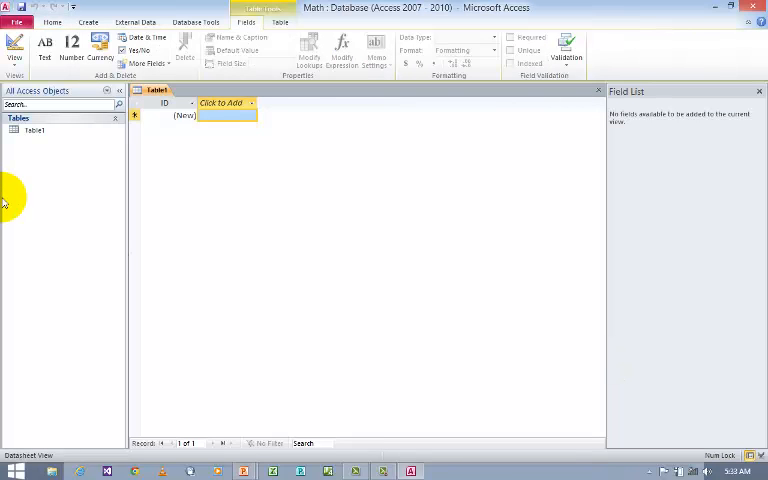
pyautogui.moveTo(16, 184)
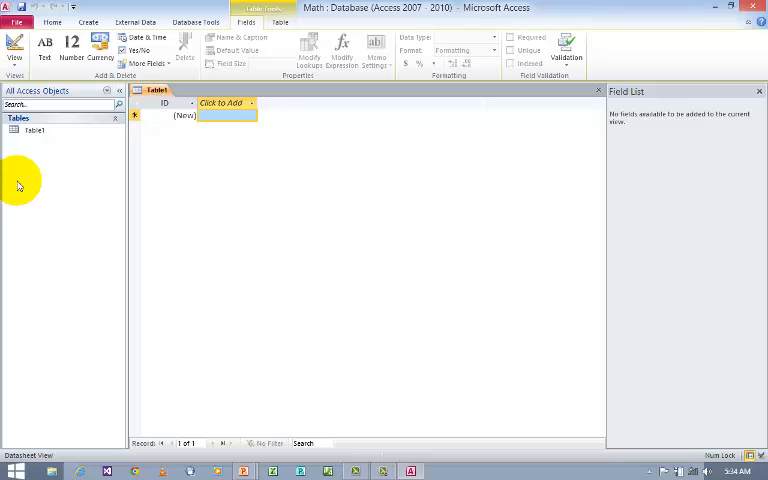
pyautogui.moveTo(44, 158)
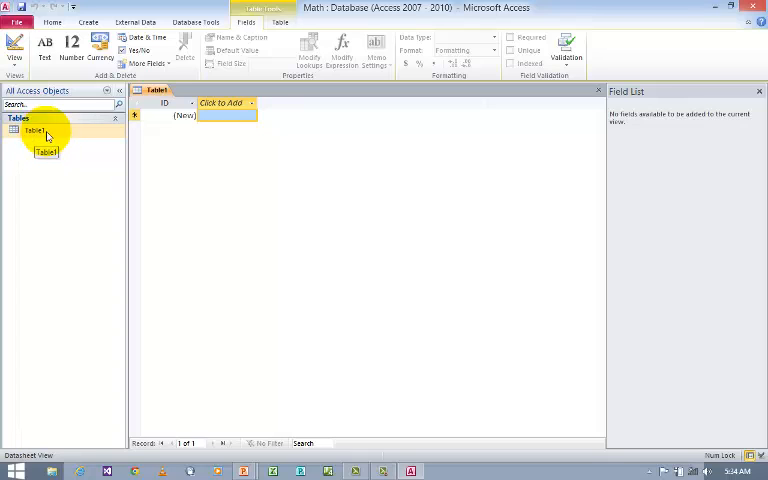
pyautogui.click(36, 130)
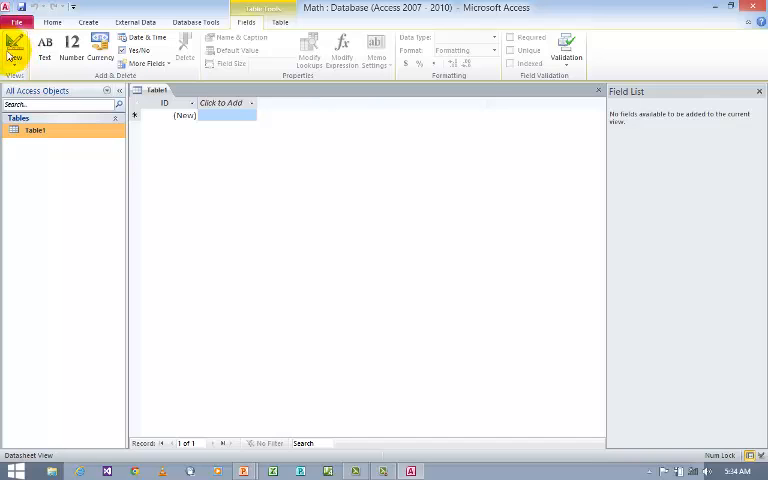
# Switch Table1 to Design View, saving it under the name Example.
pyautogui.click(16, 44)
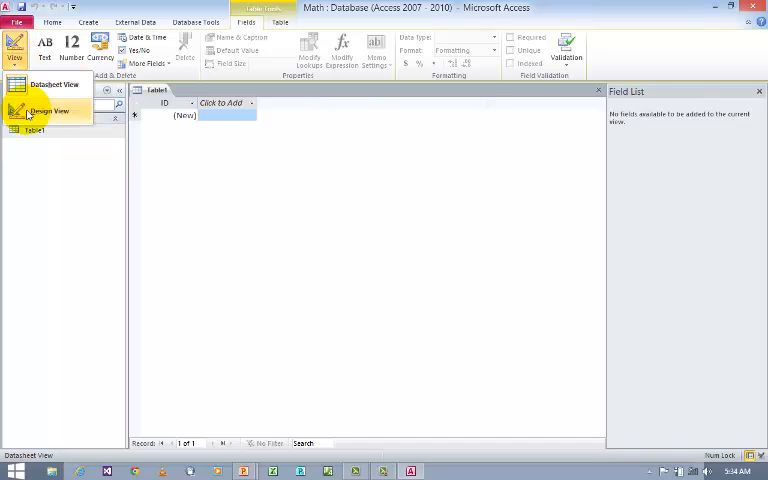
pyautogui.click(48, 112)
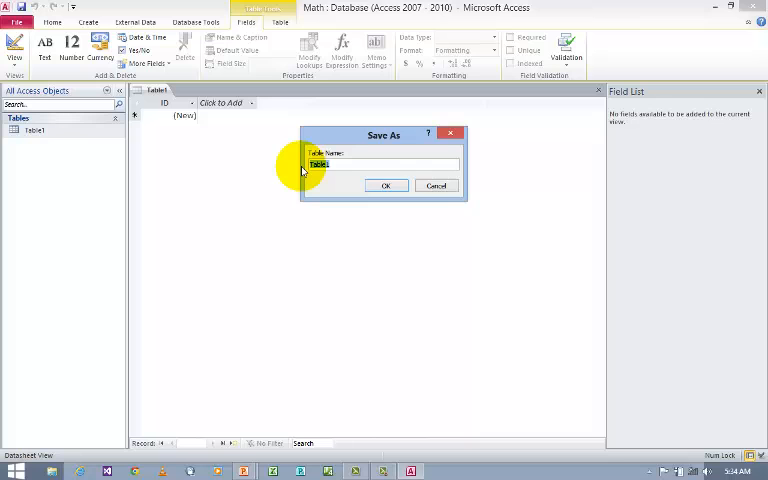
pyautogui.write('Example')
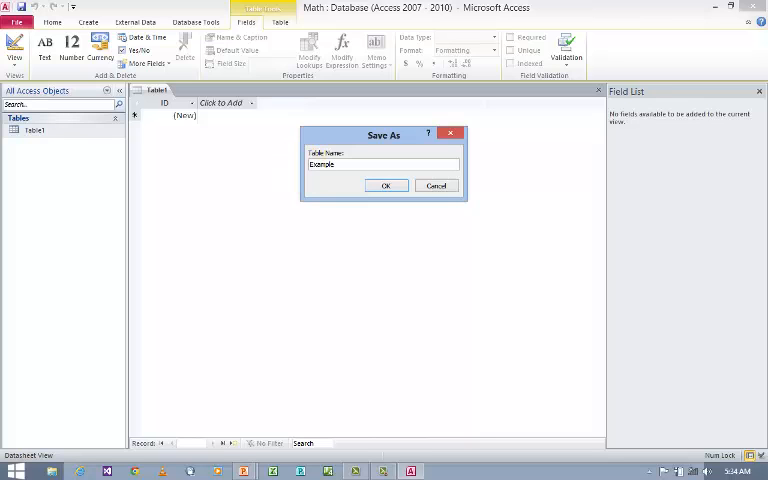
pyautogui.click(386, 184)
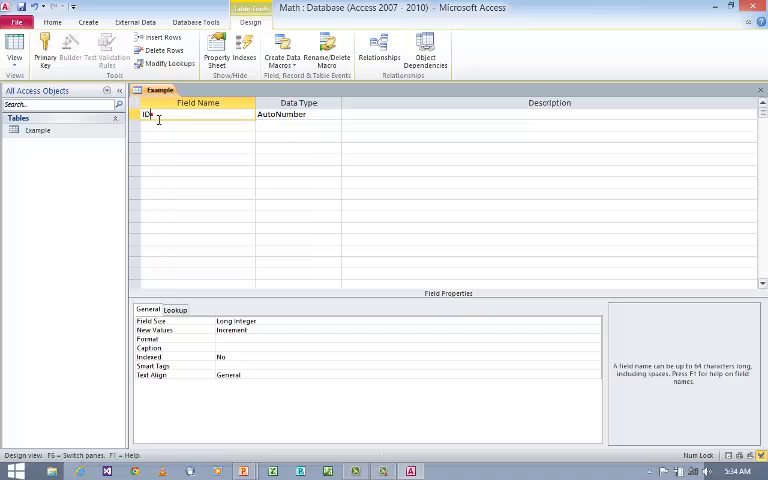
# Rename ID to SNo, add Number fields A and B, and start a field named A+B.
pyautogui.click(44, 52)
pyautogui.write('SNo')
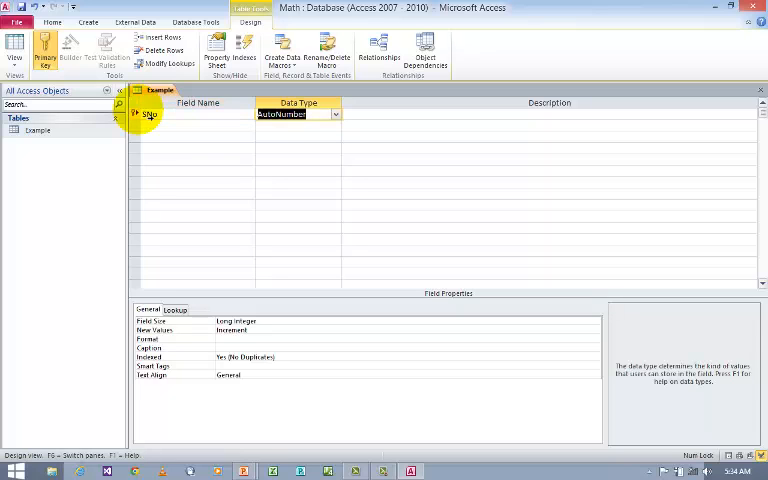
pyautogui.moveTo(140, 112)
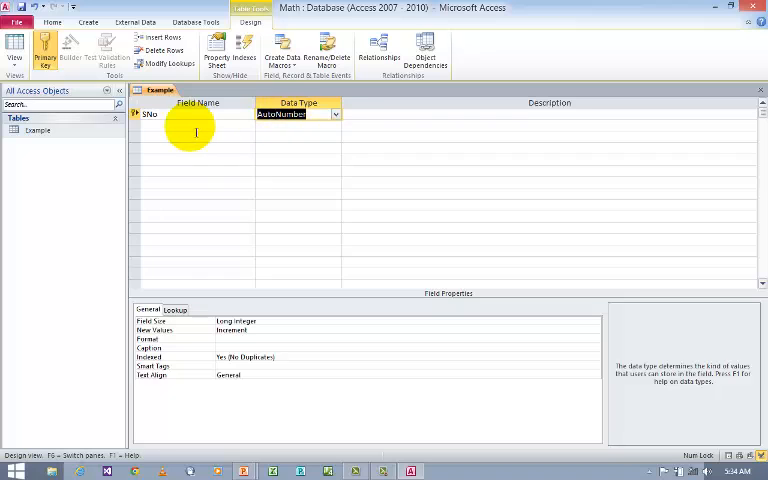
pyautogui.click(190, 126)
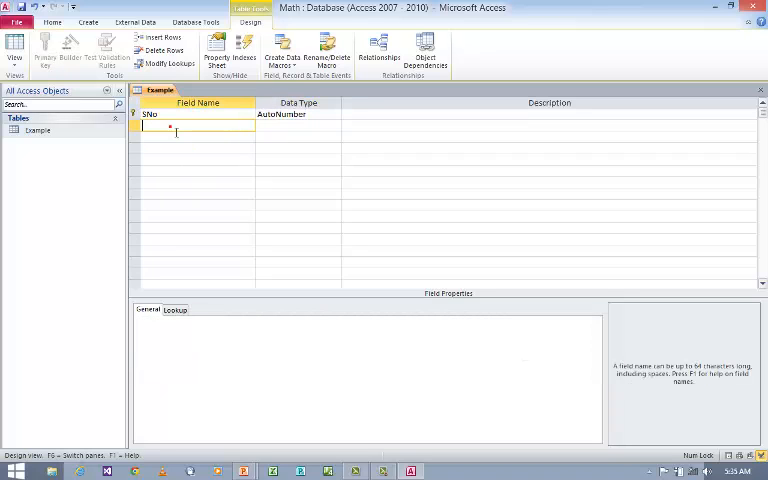
pyautogui.write('A')
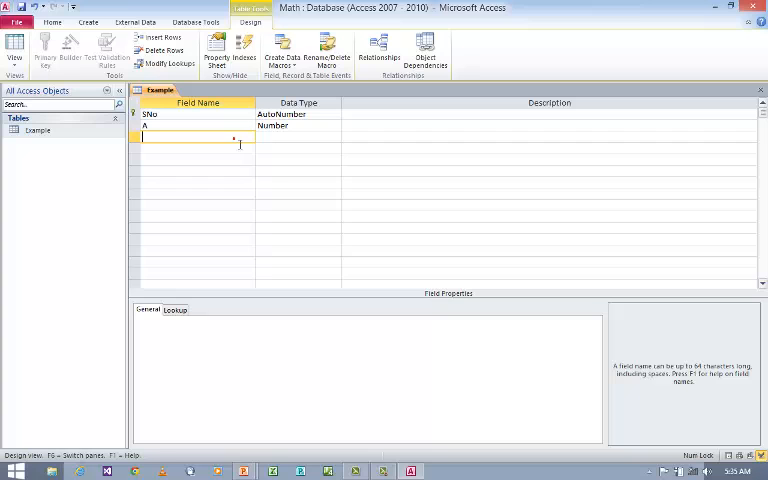
pyautogui.write('B')
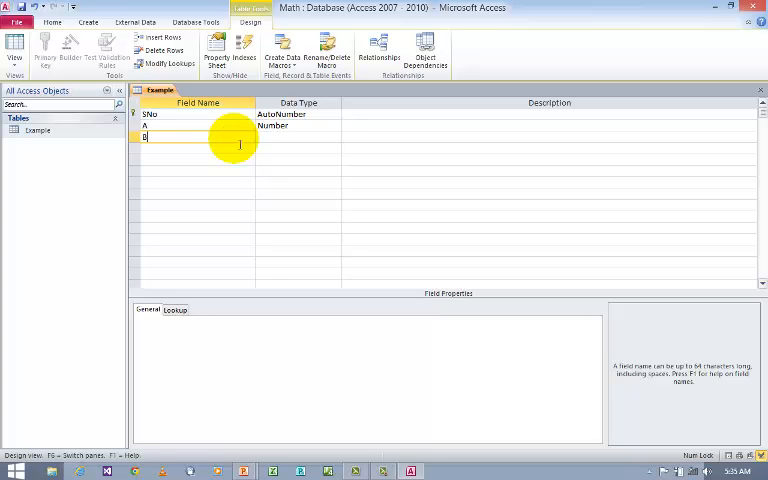
pyautogui.click(296, 136)
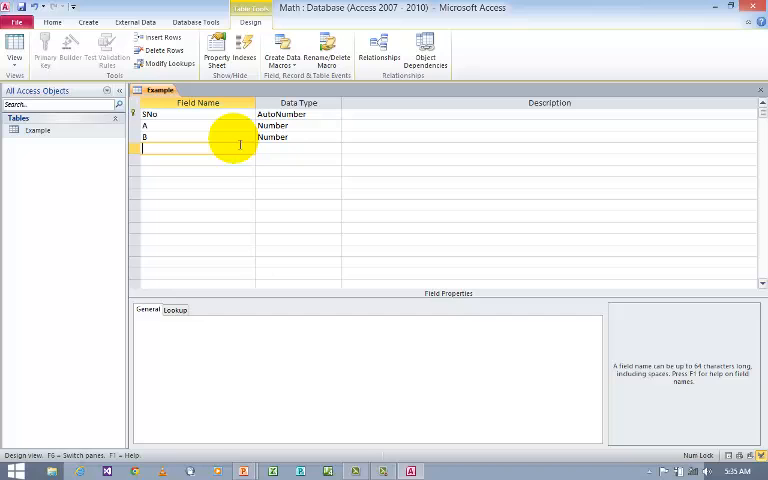
pyautogui.write('A+')
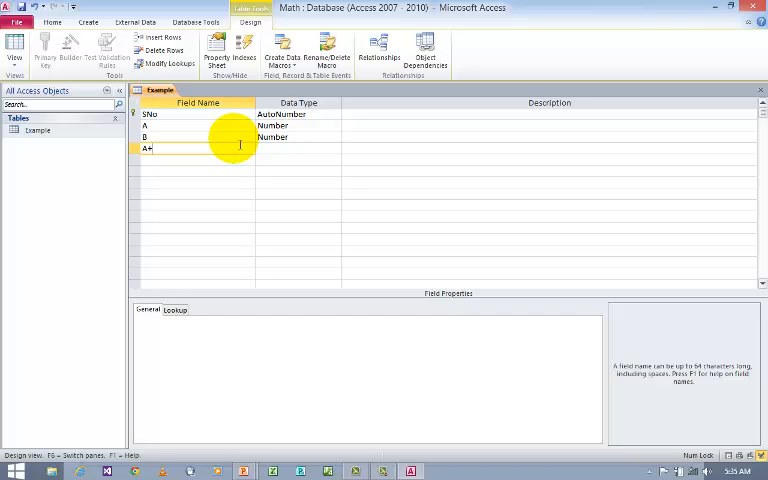
# Give the A+B field the Calculated data type with expression A+B.
pyautogui.click(300, 148)
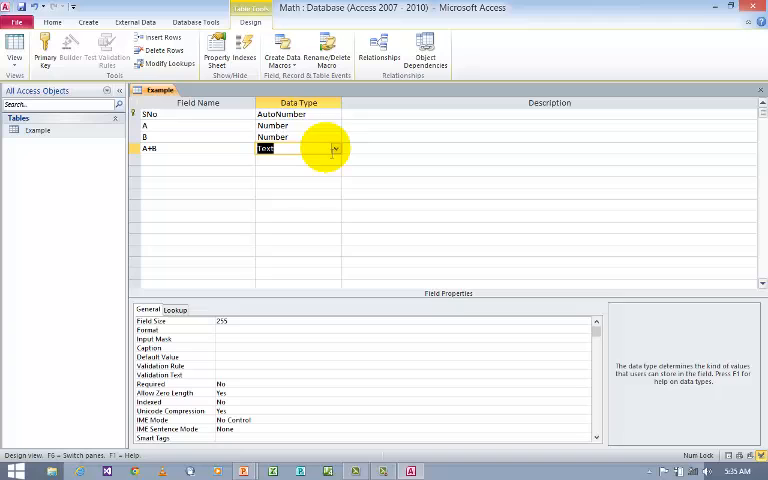
pyautogui.click(336, 148)
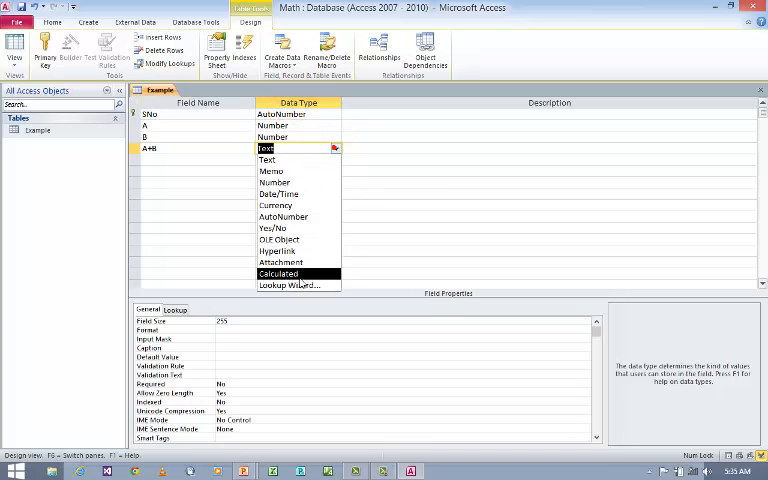
pyautogui.click(278, 272)
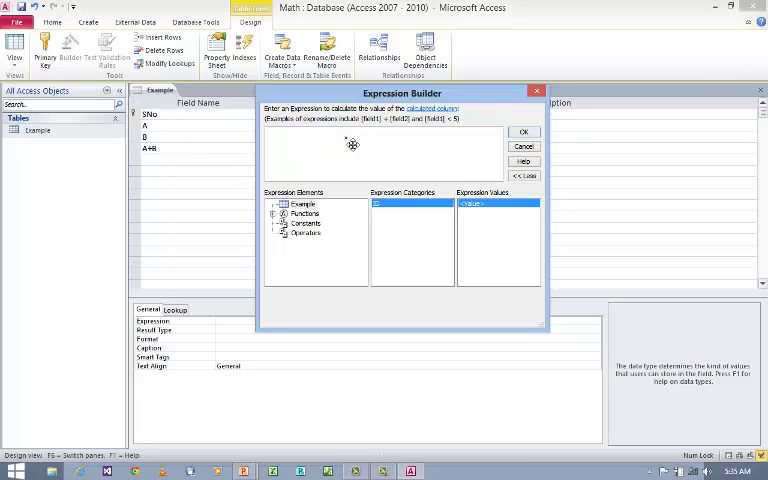
pyautogui.write('A+B')
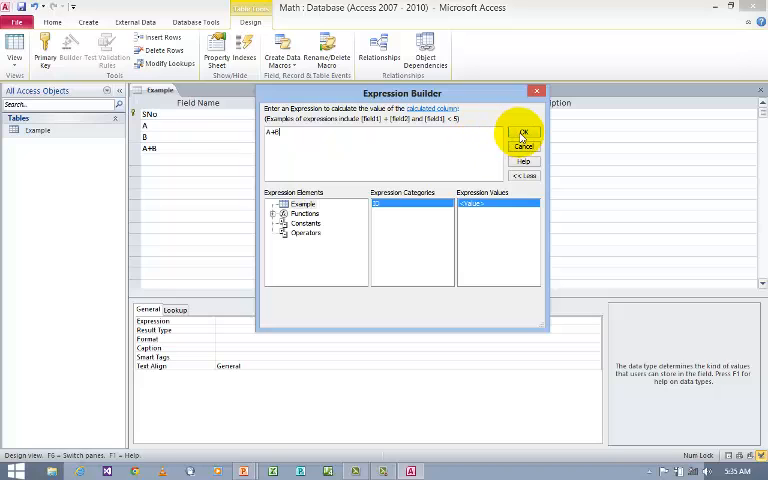
pyautogui.click(524, 134)
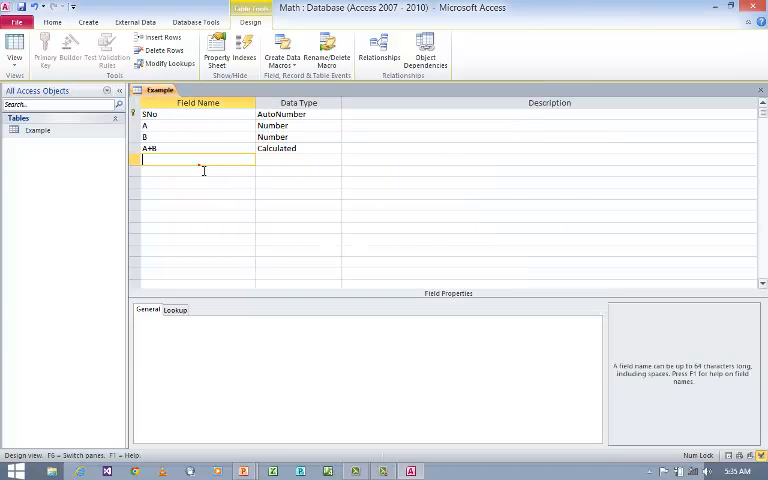
# Add a Calculated field A-B with the expression A-B.
pyautogui.write('A')
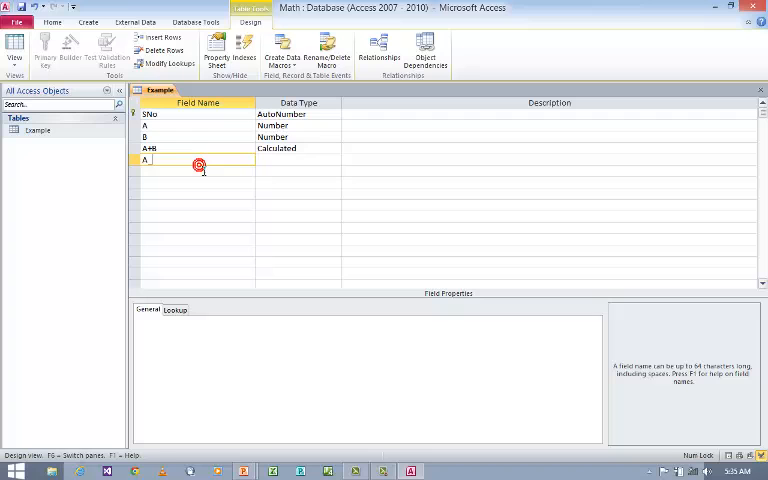
pyautogui.write('A-B')
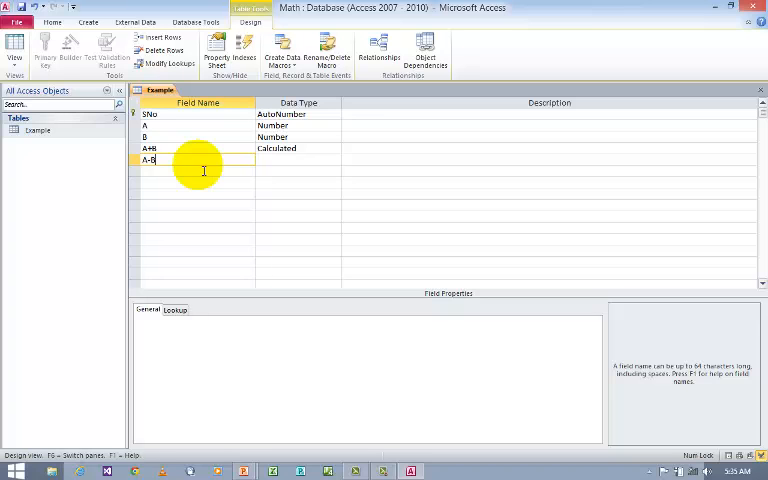
pyautogui.click(290, 160)
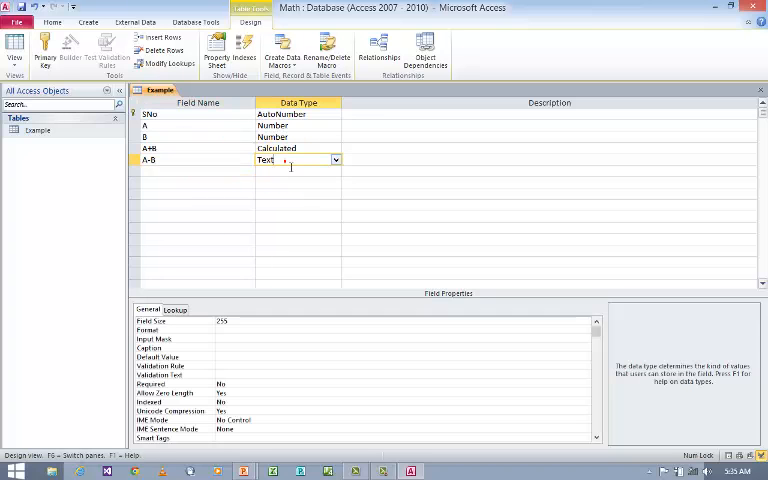
pyautogui.click(336, 160)
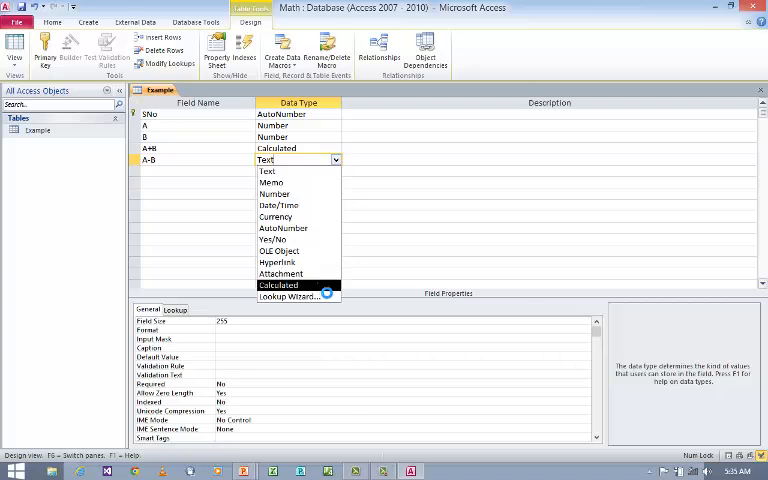
pyautogui.click(278, 284)
pyautogui.write('A-B')
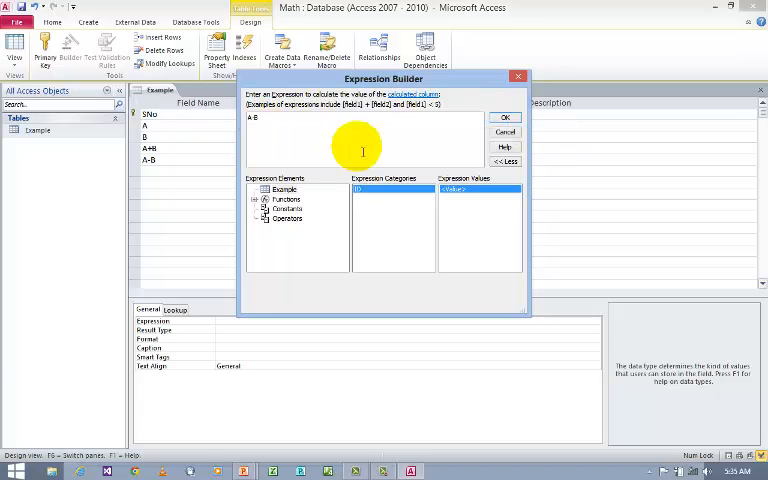
pyautogui.click(504, 116)
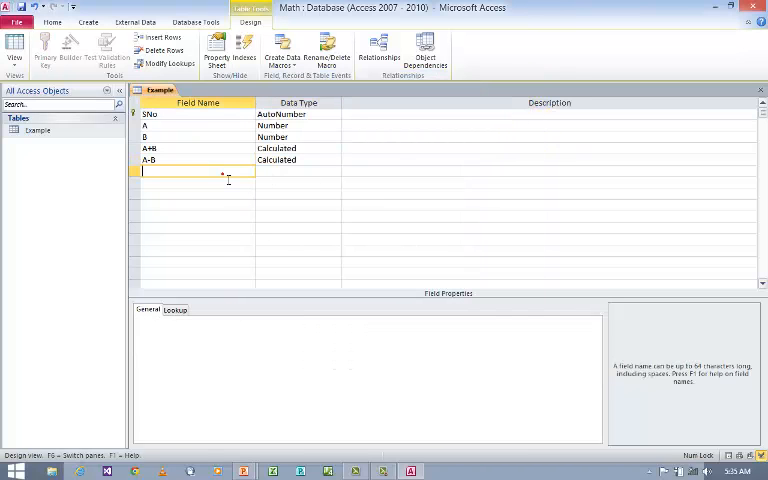
# Add a field A*B and set its data type to Calculated.
pyautogui.write('A*')
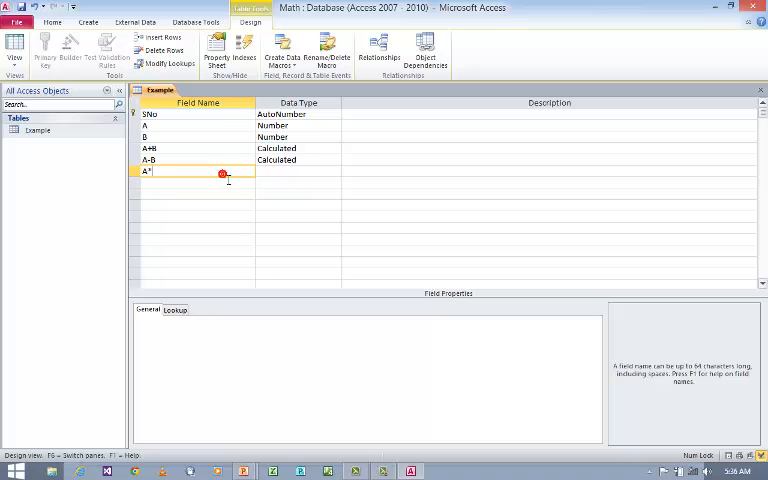
pyautogui.write('B')
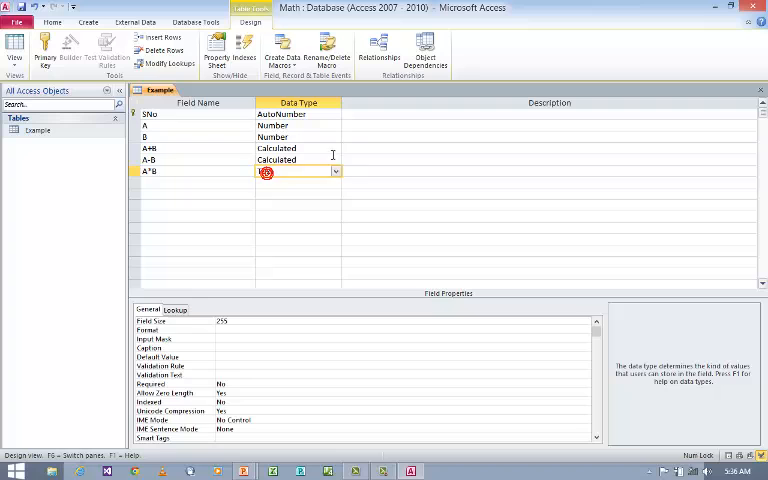
pyautogui.click(296, 170)
pyautogui.write('A*B')
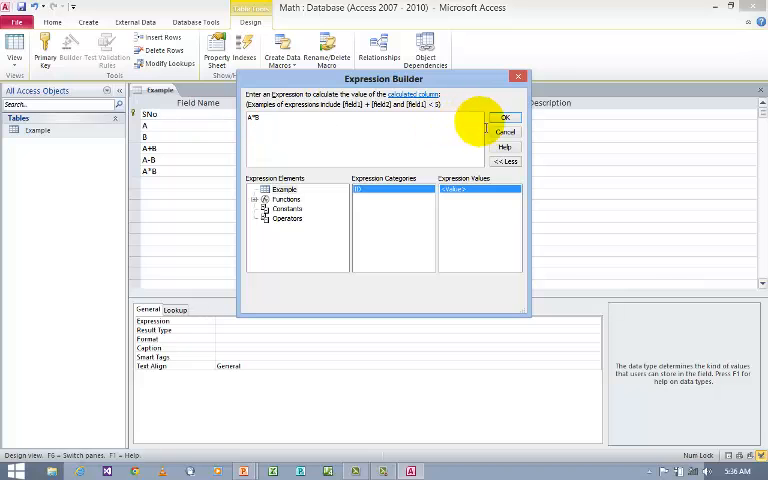
# Confirm the A*B expression, then add Calculated field A/B with expression A/B.
pyautogui.click(504, 116)
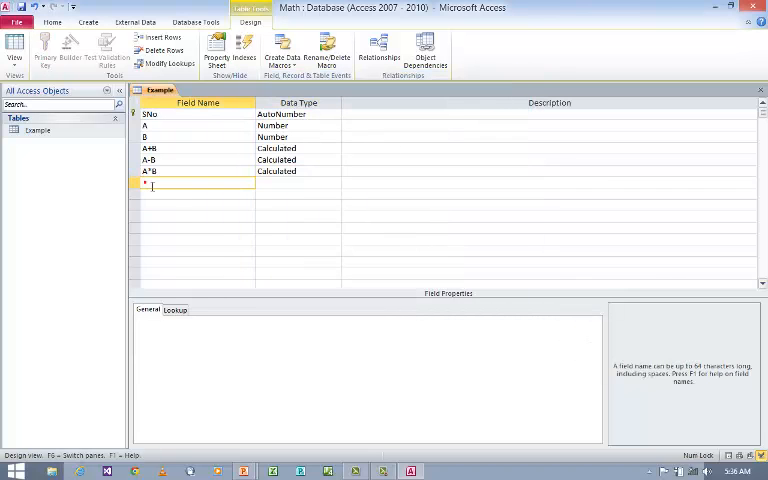
pyautogui.write('A/B')
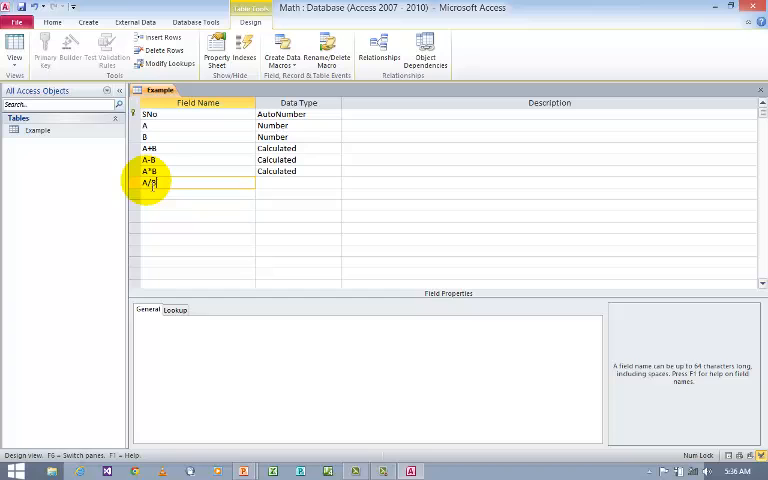
pyautogui.click(296, 184)
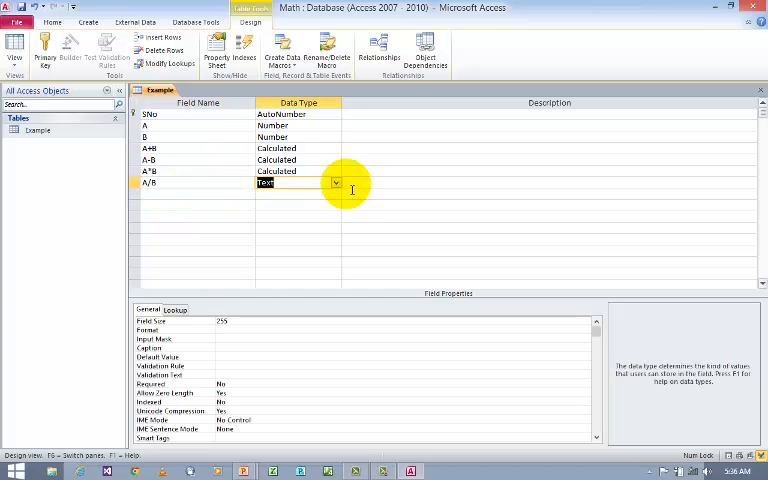
pyautogui.click(336, 182)
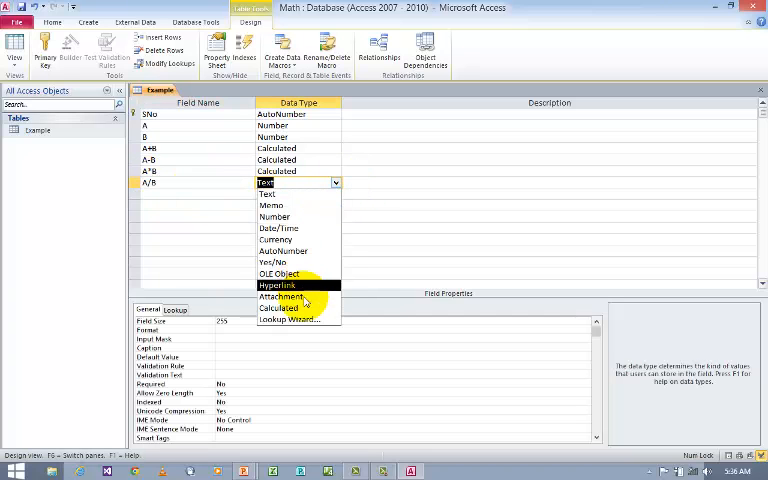
pyautogui.click(280, 308)
pyautogui.write('A/')
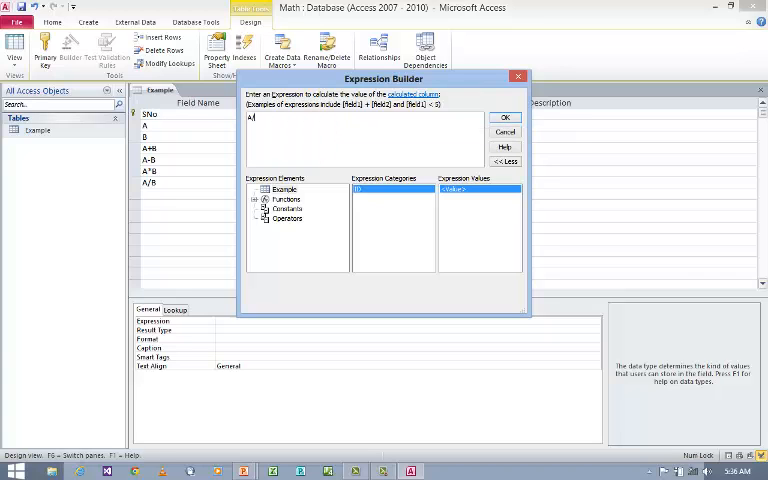
pyautogui.click(504, 116)
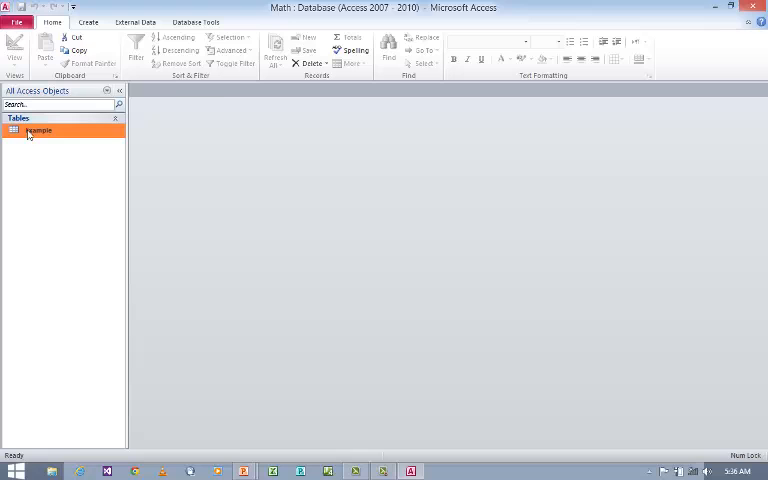
# Enter A and B values in the Example datasheet so the calculated columns compute automatically.
pyautogui.doubleClick(38, 130)
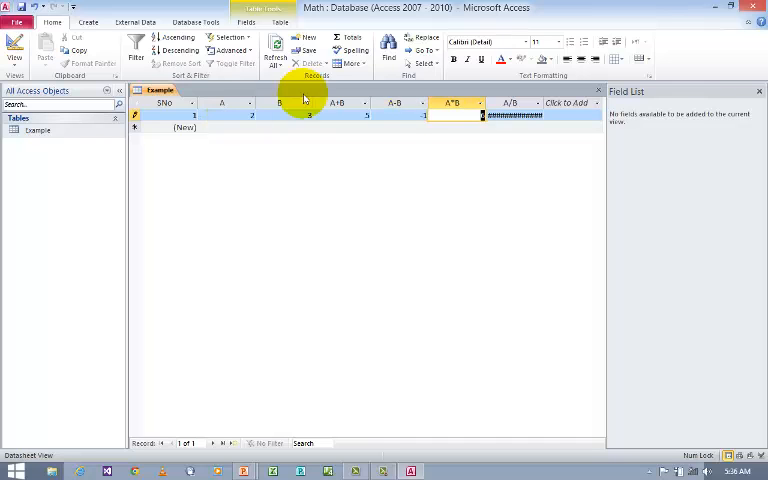
pyautogui.moveTo(548, 104)
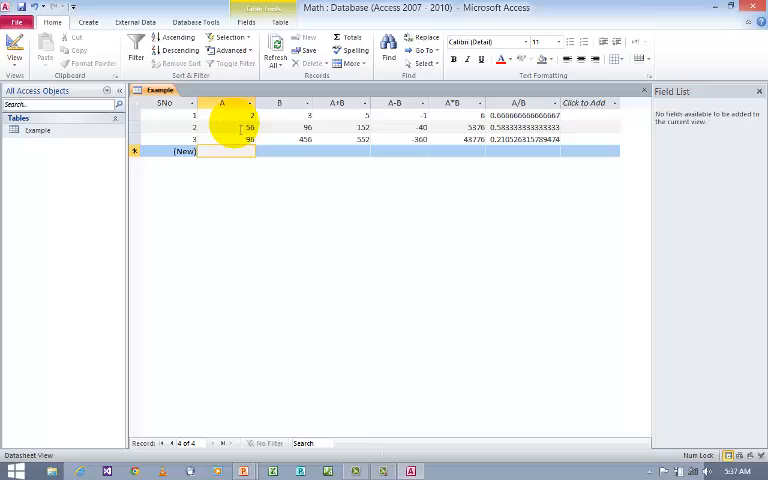
pyautogui.write('89')
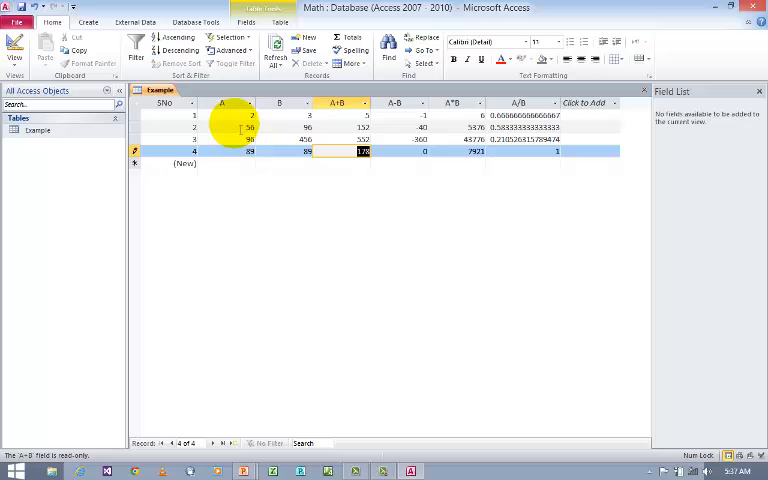
pyautogui.moveTo(212, 208)
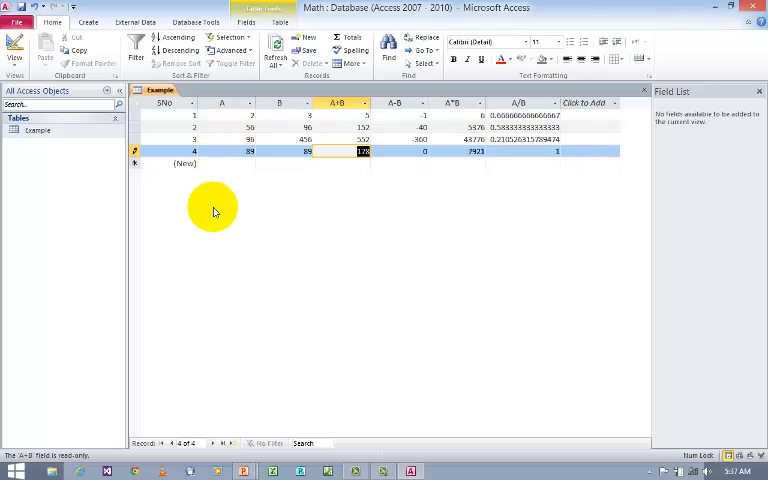